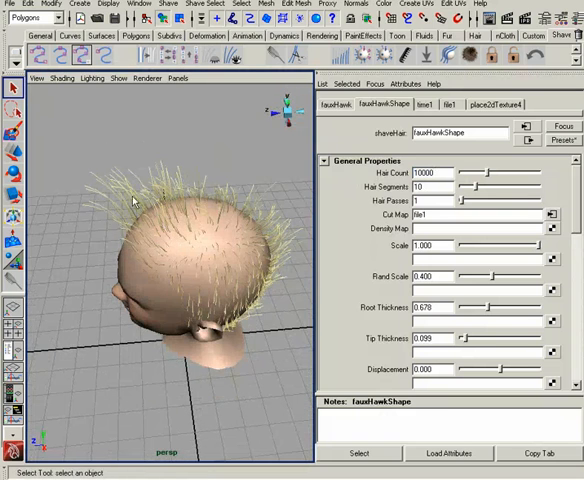
mouse_move(100, 316)
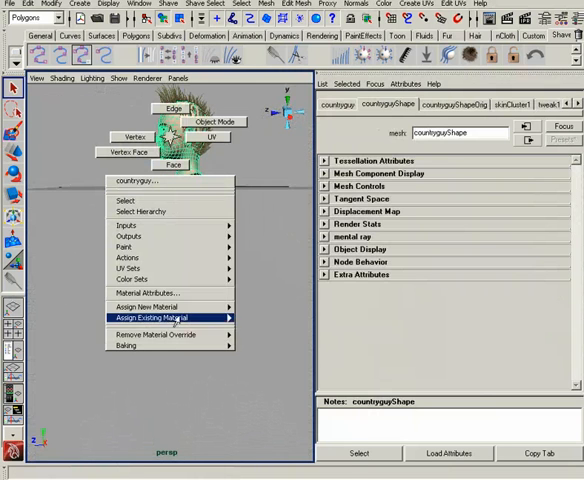
Assign a new Lambert material to the head mesh and begin 3D painting on it.
click(148, 306)
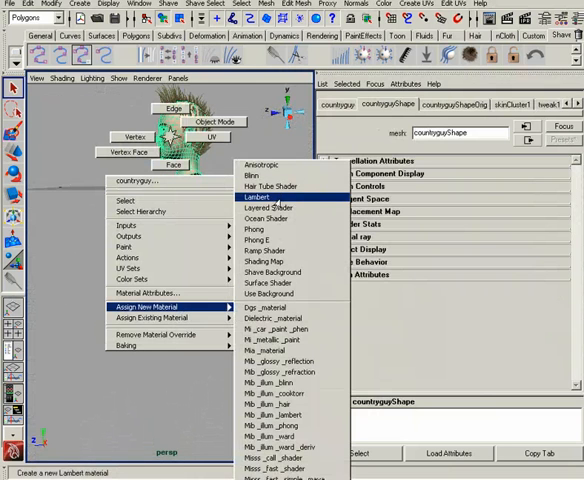
click(258, 196)
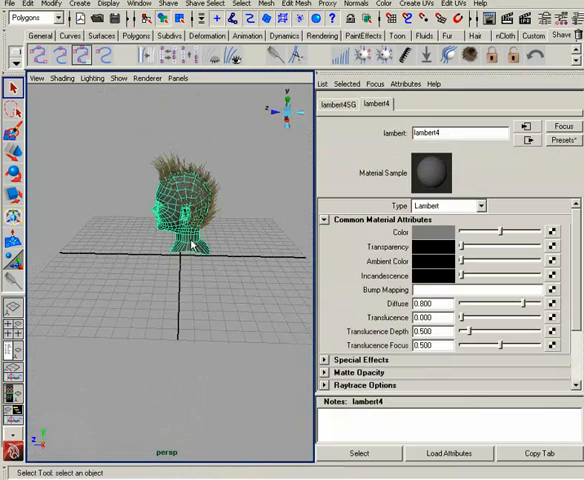
right_click(178, 250)
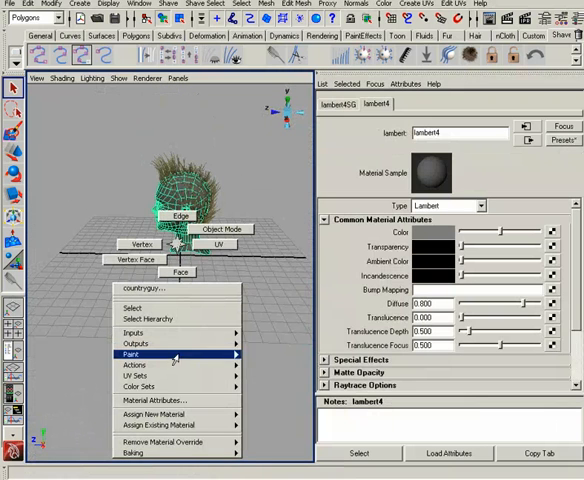
click(136, 356)
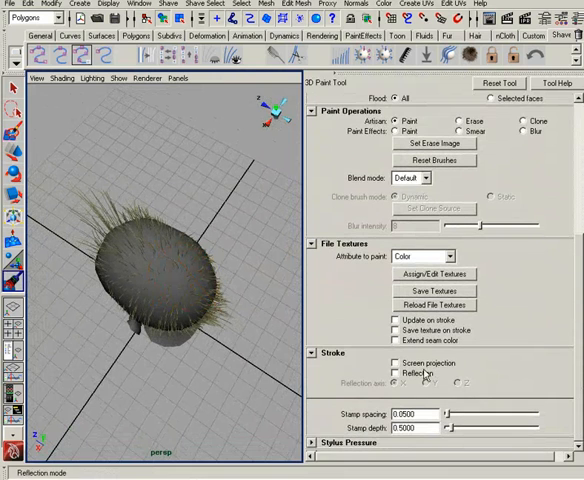
Enable Reflection under Stroke so paint strokes mirror across both sides of the head.
click(382, 372)
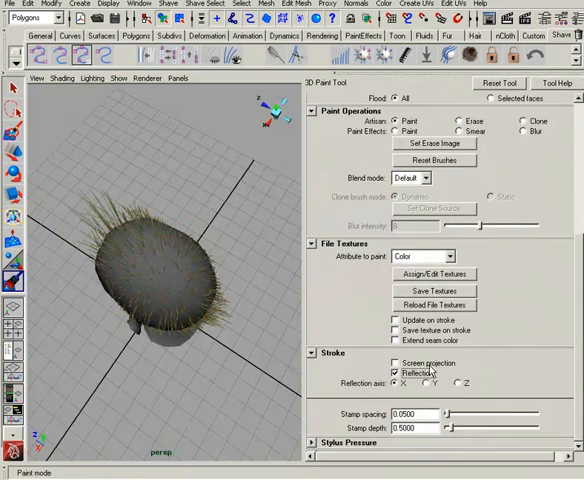
click(390, 364)
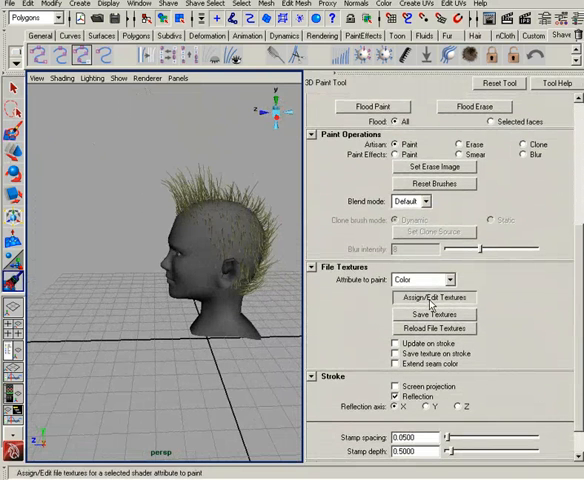
Assign a paintable file texture to the head with a texture size of 1025.
click(432, 296)
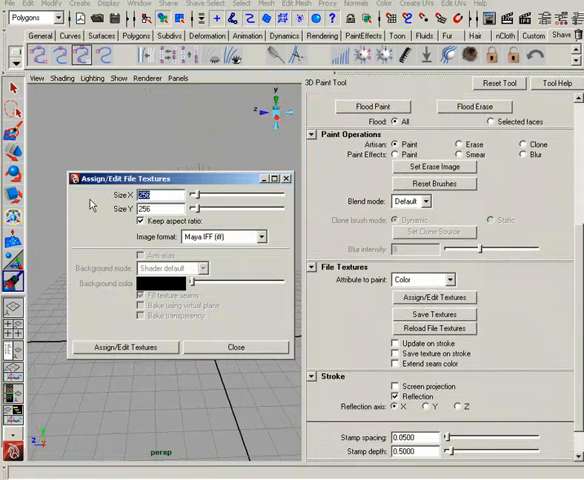
text(1025)
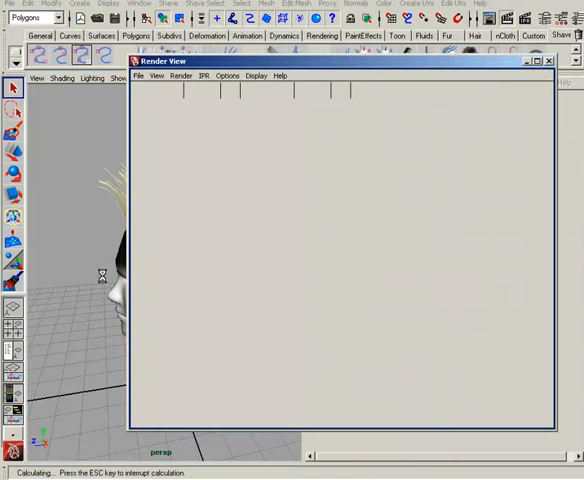
mouse_move(76, 336)
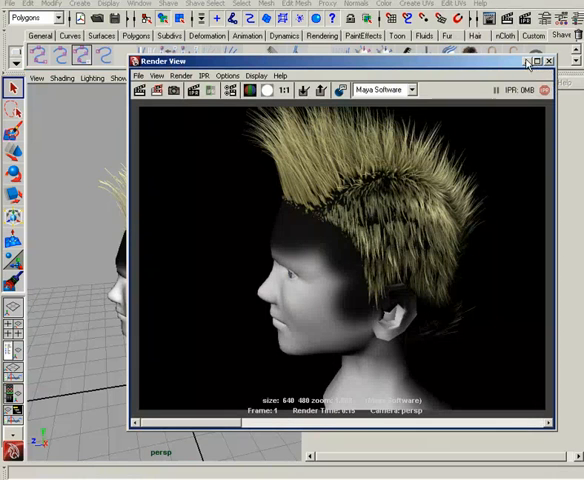
Redo the previous render to show the hair as a narrow mohawk strip from the density map.
click(548, 60)
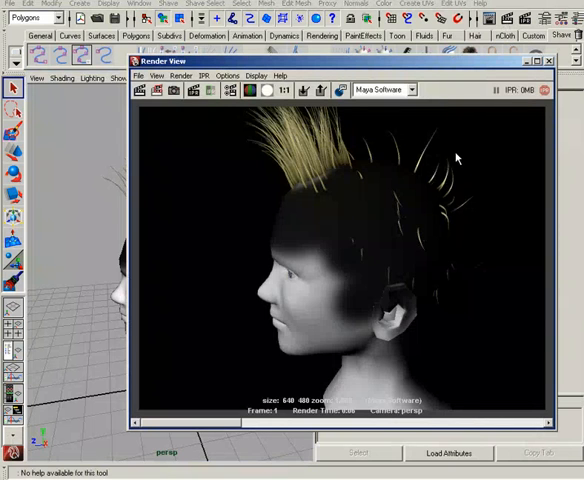
mouse_move(410, 290)
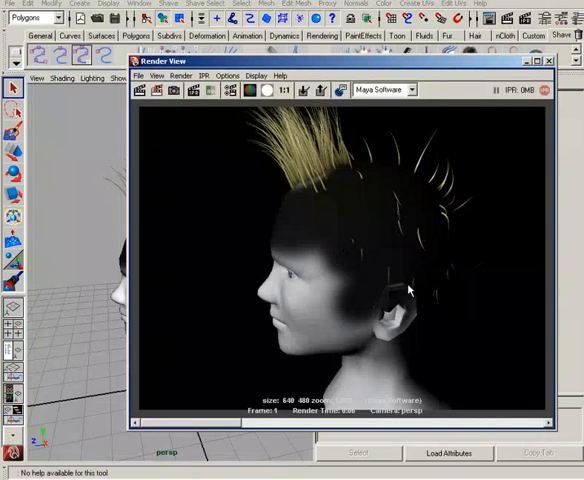
mouse_move(356, 160)
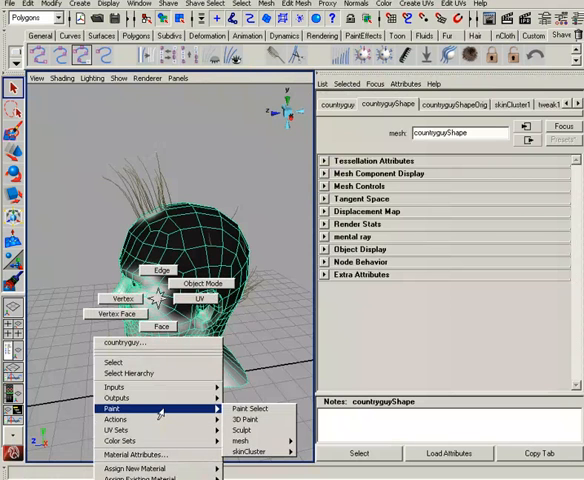
Return to 3D painting on the head and accept a new paint colour from the Color Chooser.
click(252, 408)
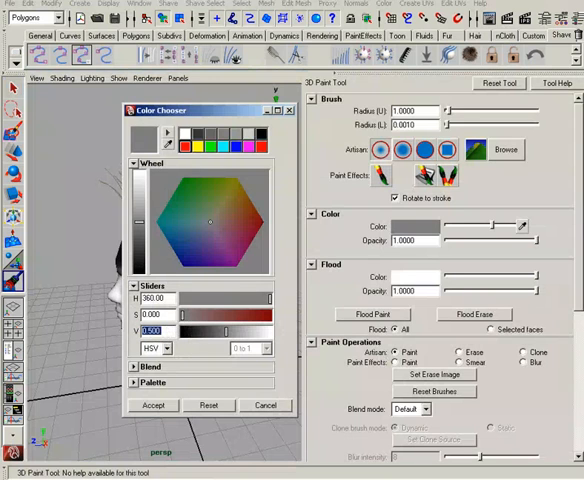
click(152, 404)
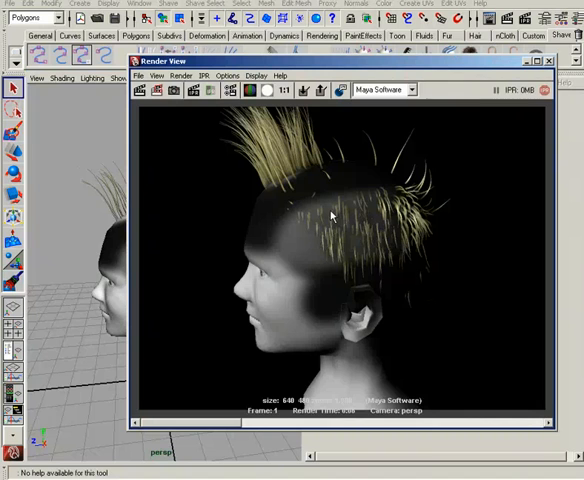
mouse_move(278, 178)
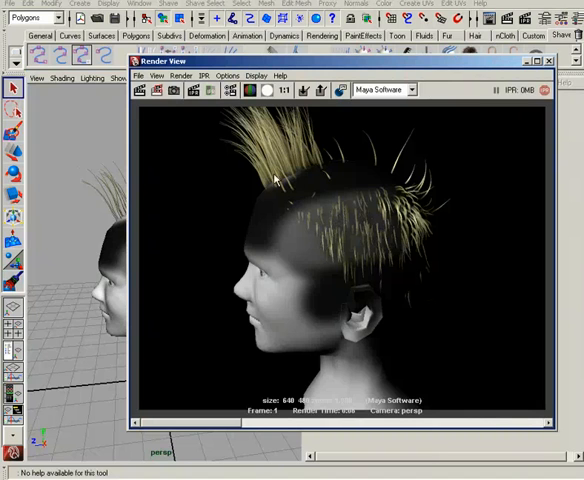
mouse_move(240, 158)
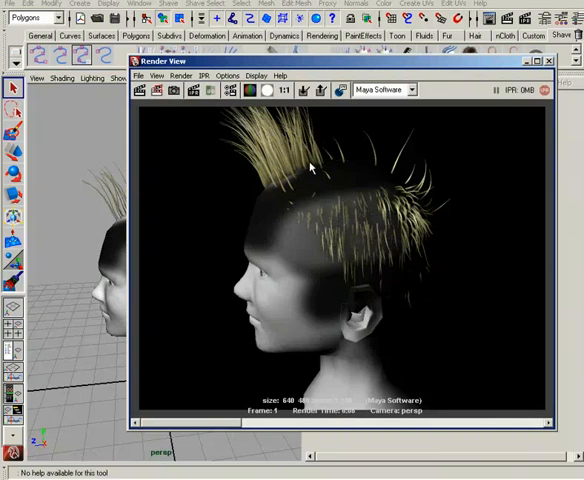
mouse_move(312, 320)
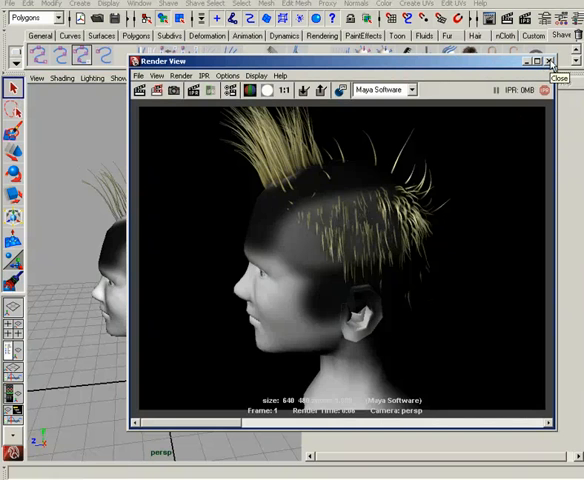
Redo the previous render to show the thicker spiky hair from the repainted density map.
click(550, 60)
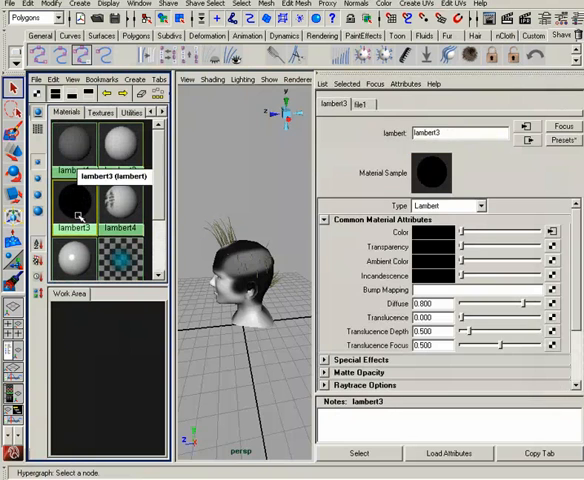
mouse_move(156, 208)
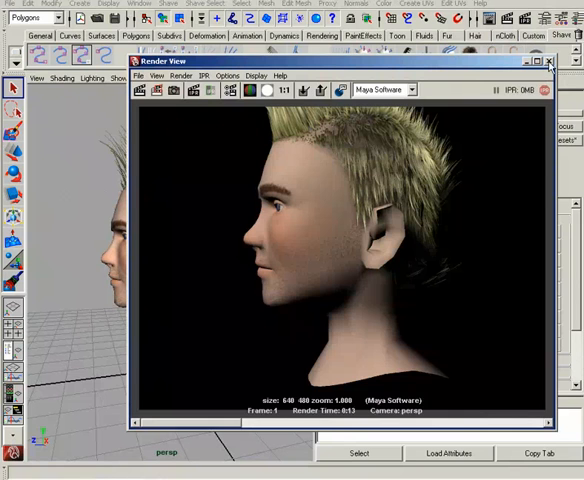
Close the Render View after the final render with skin texture and full blond hair.
click(552, 62)
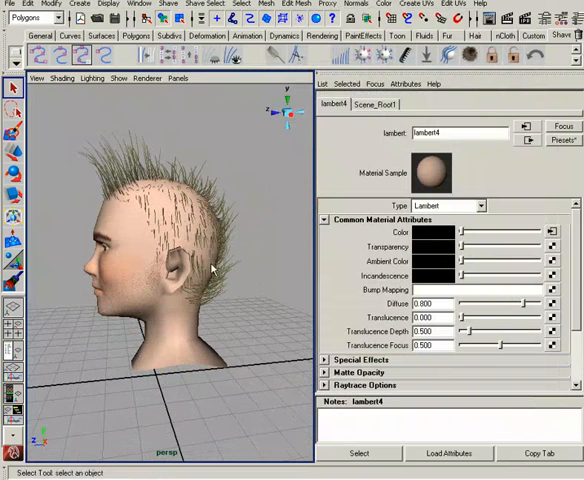